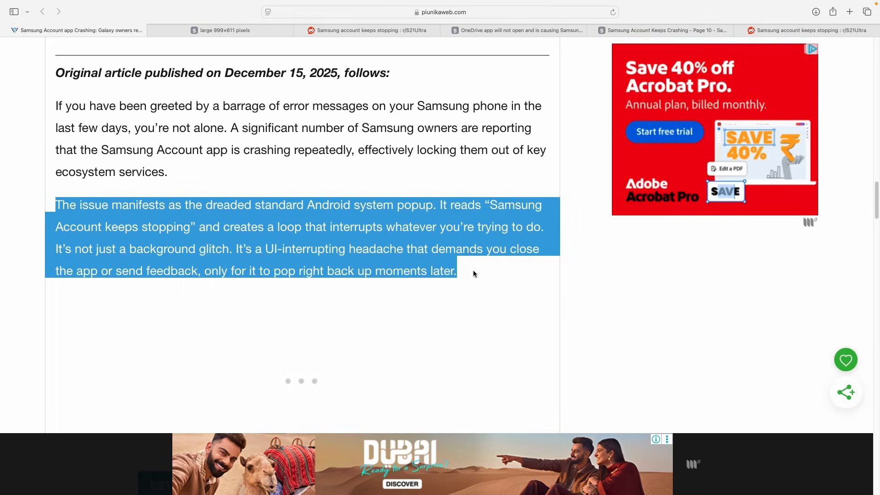
# Clear the highlighted paragraph in the PiunikaWeb article before moving to the Reddit thread
pyautogui.click(519, 30)
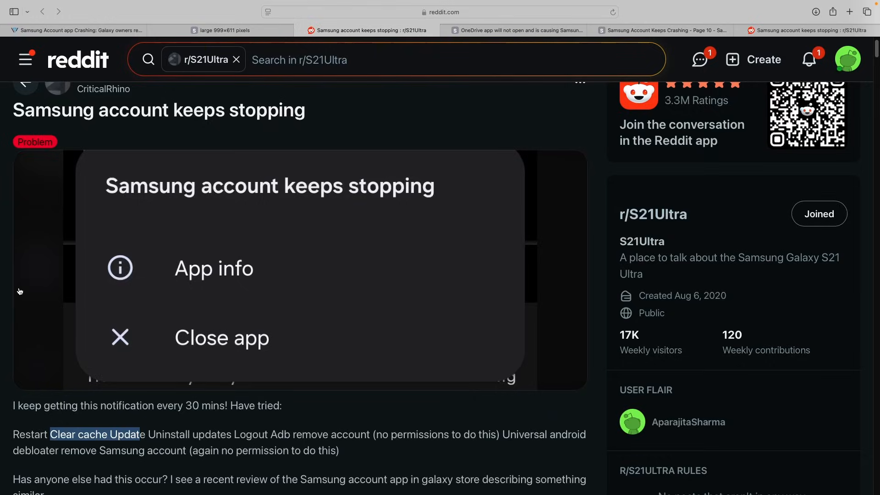
pyautogui.scroll(-3)
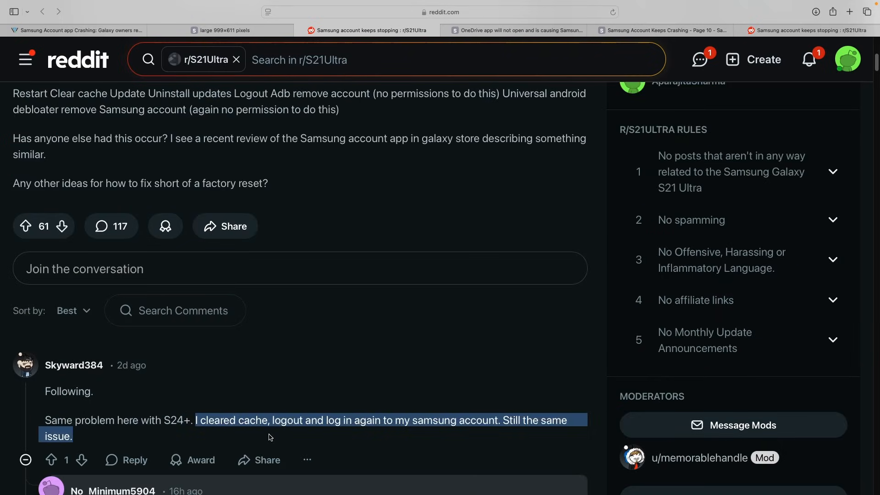
pyautogui.moveTo(416, 449)
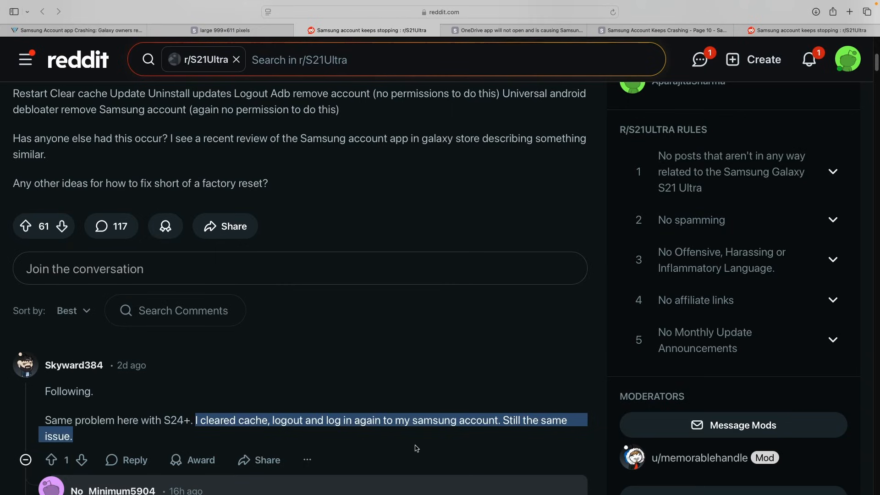
pyautogui.scroll(-3)
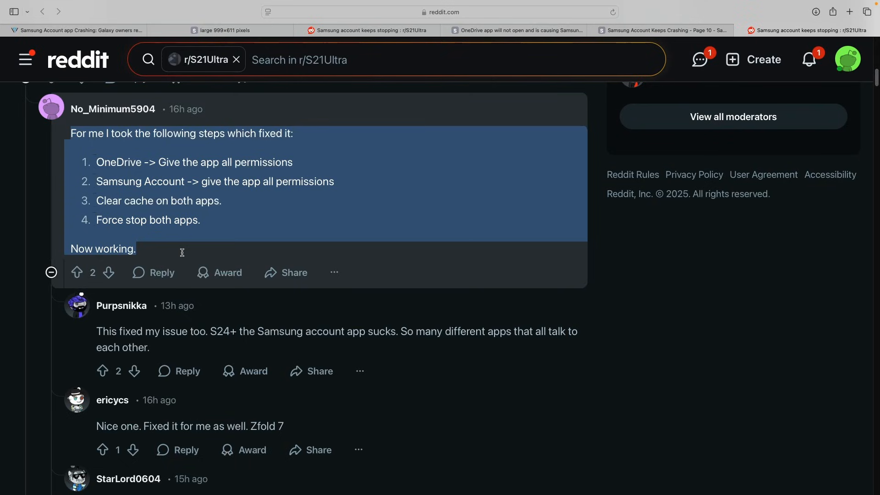
# Scroll through replies confirming the fix worked on S23U, S25 and S21fe phones
pyautogui.scroll(-3)
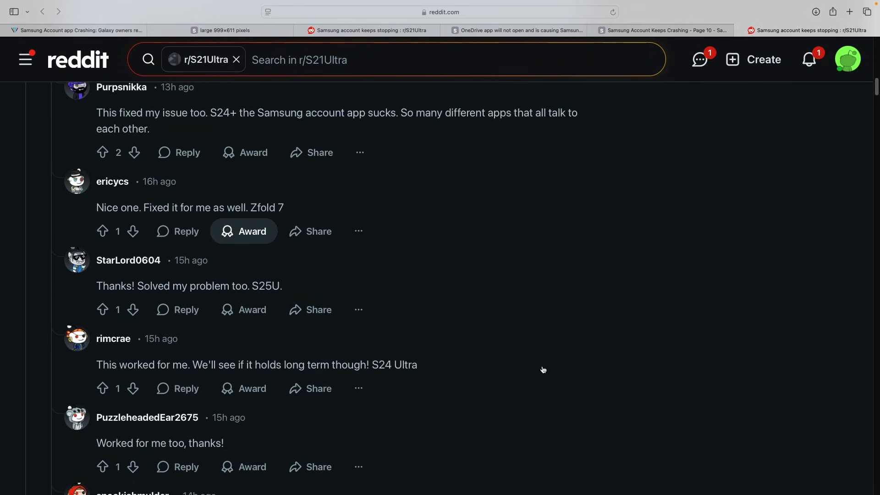
pyautogui.scroll(-3)
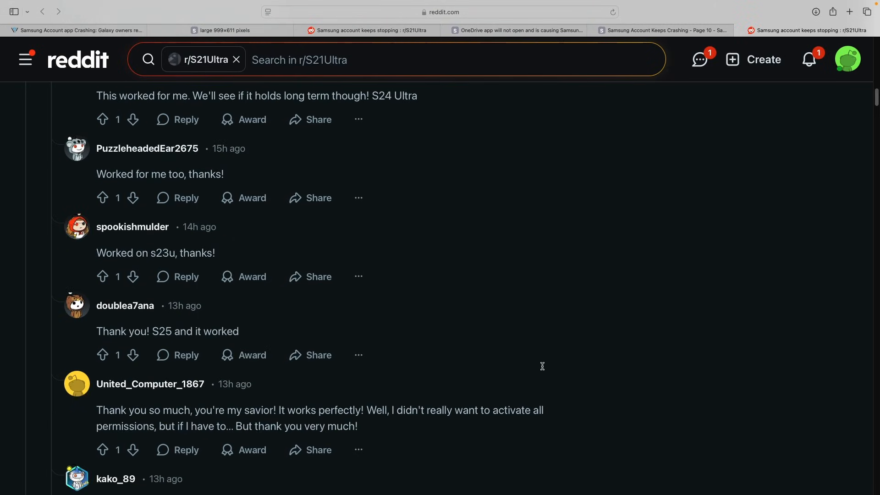
pyautogui.scroll(-3)
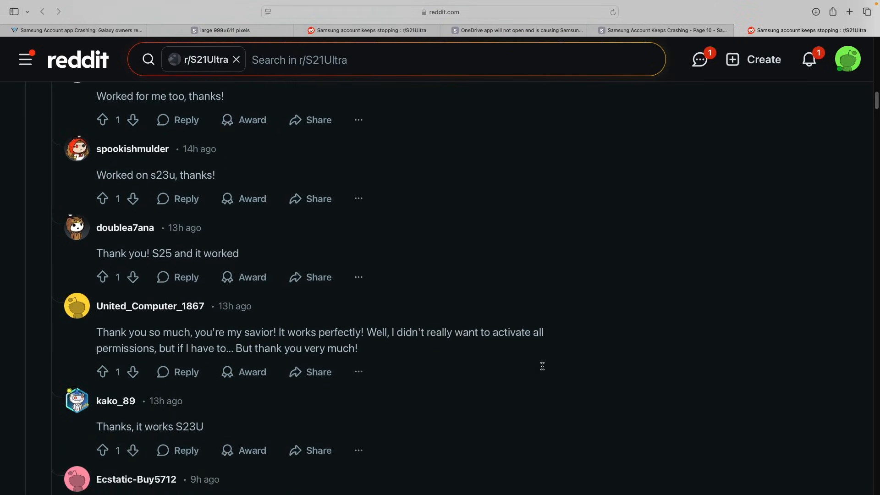
pyautogui.scroll(-3)
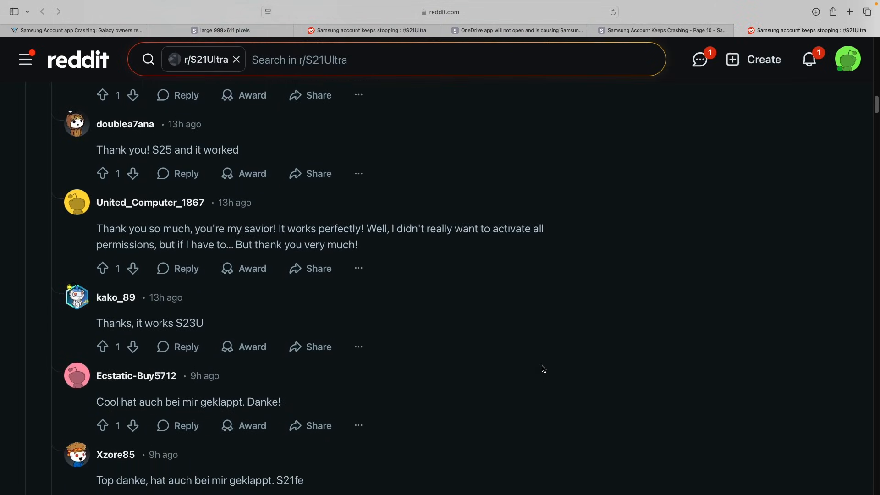
# Return to the PiunikaWeb article and scroll to its 'Samsung account keeps stopping' popup screenshot
pyautogui.click(76, 30)
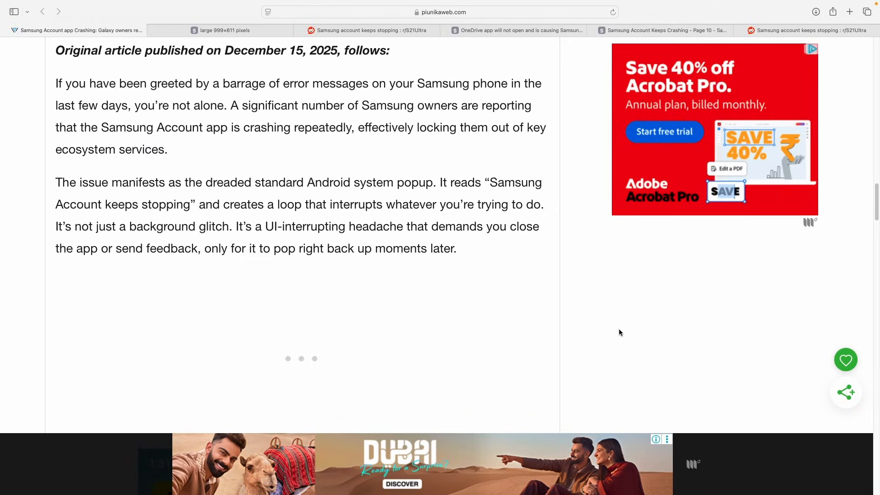
pyautogui.scroll(-3)
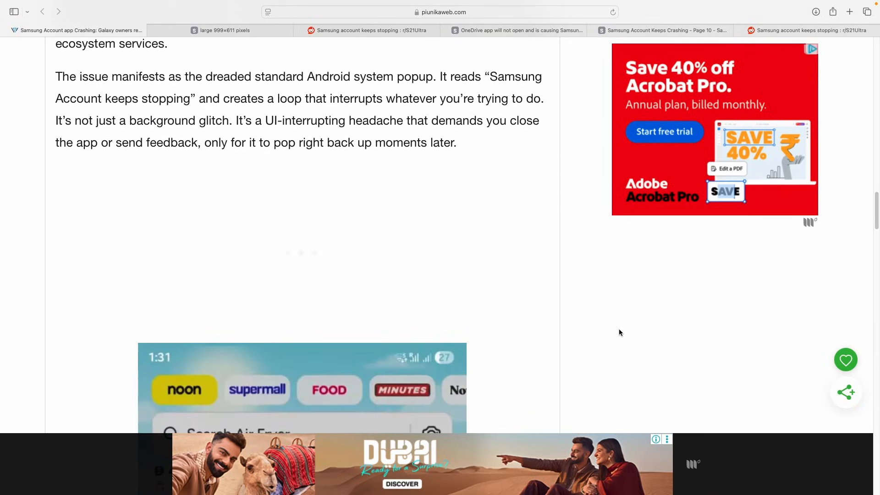
pyautogui.scroll(-3)
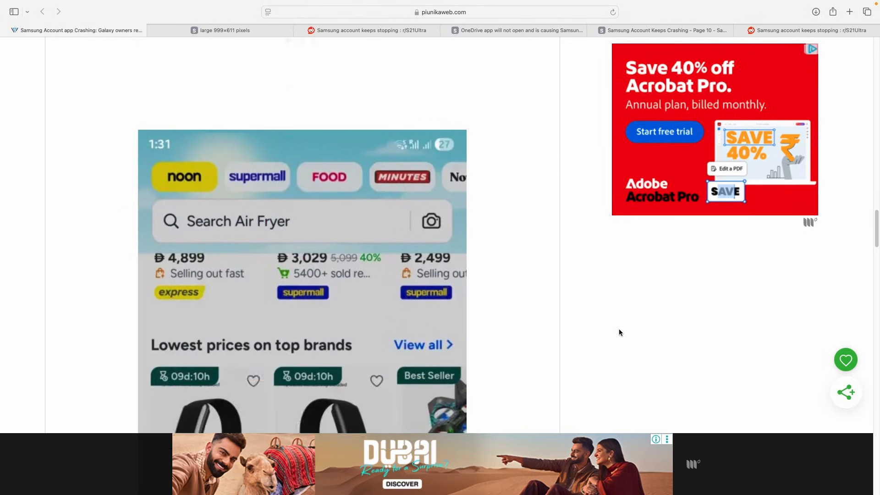
pyautogui.scroll(-3)
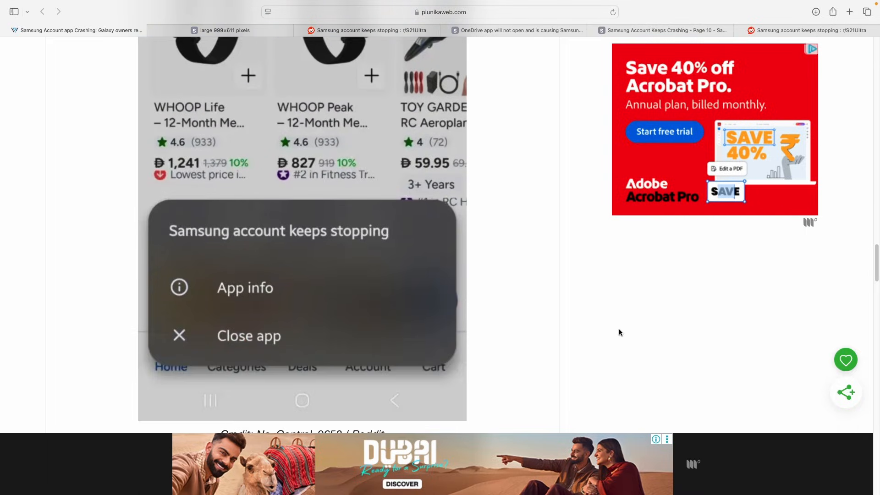